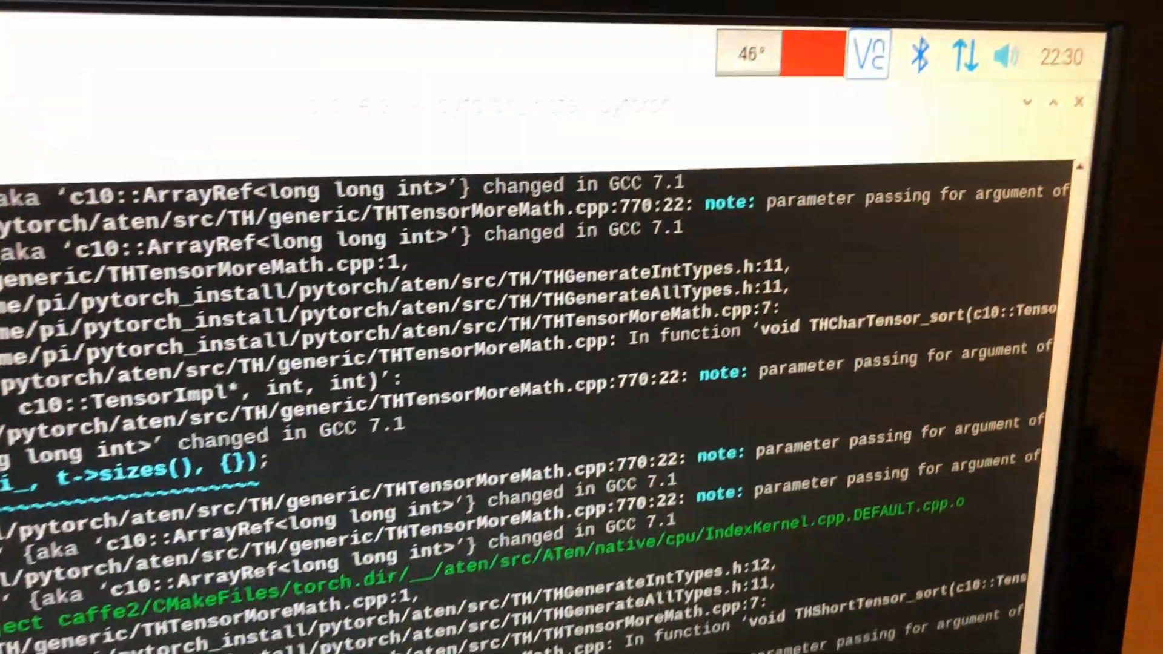
{"action": "scroll", "scroll_direction": "down", "scroll_amount": 3}
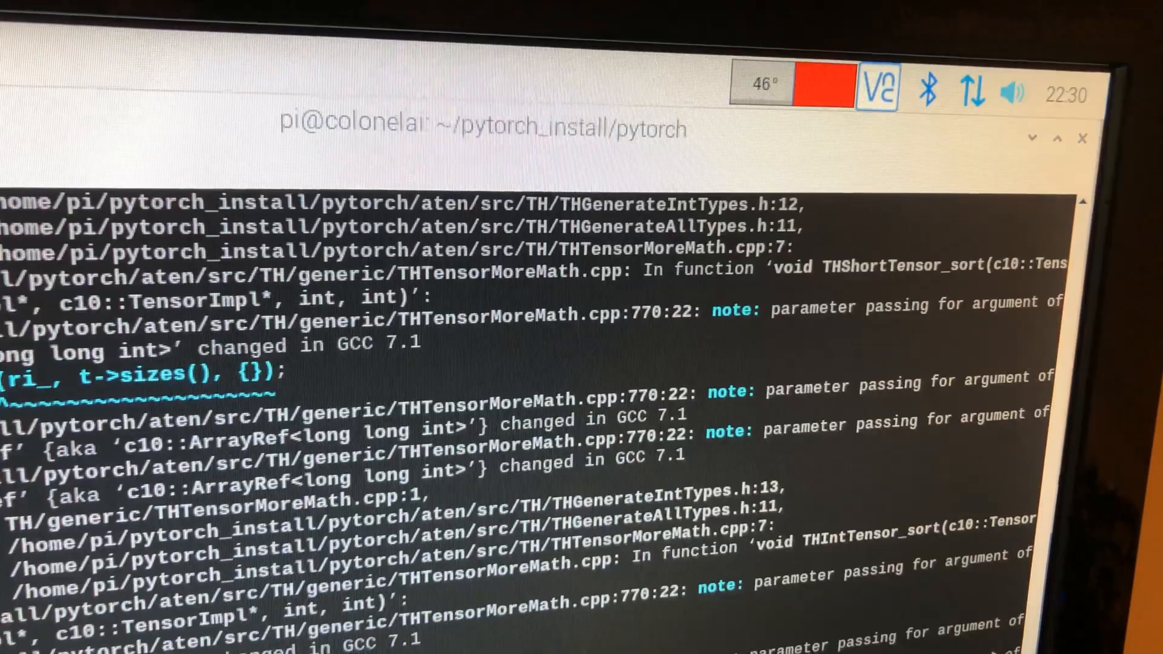